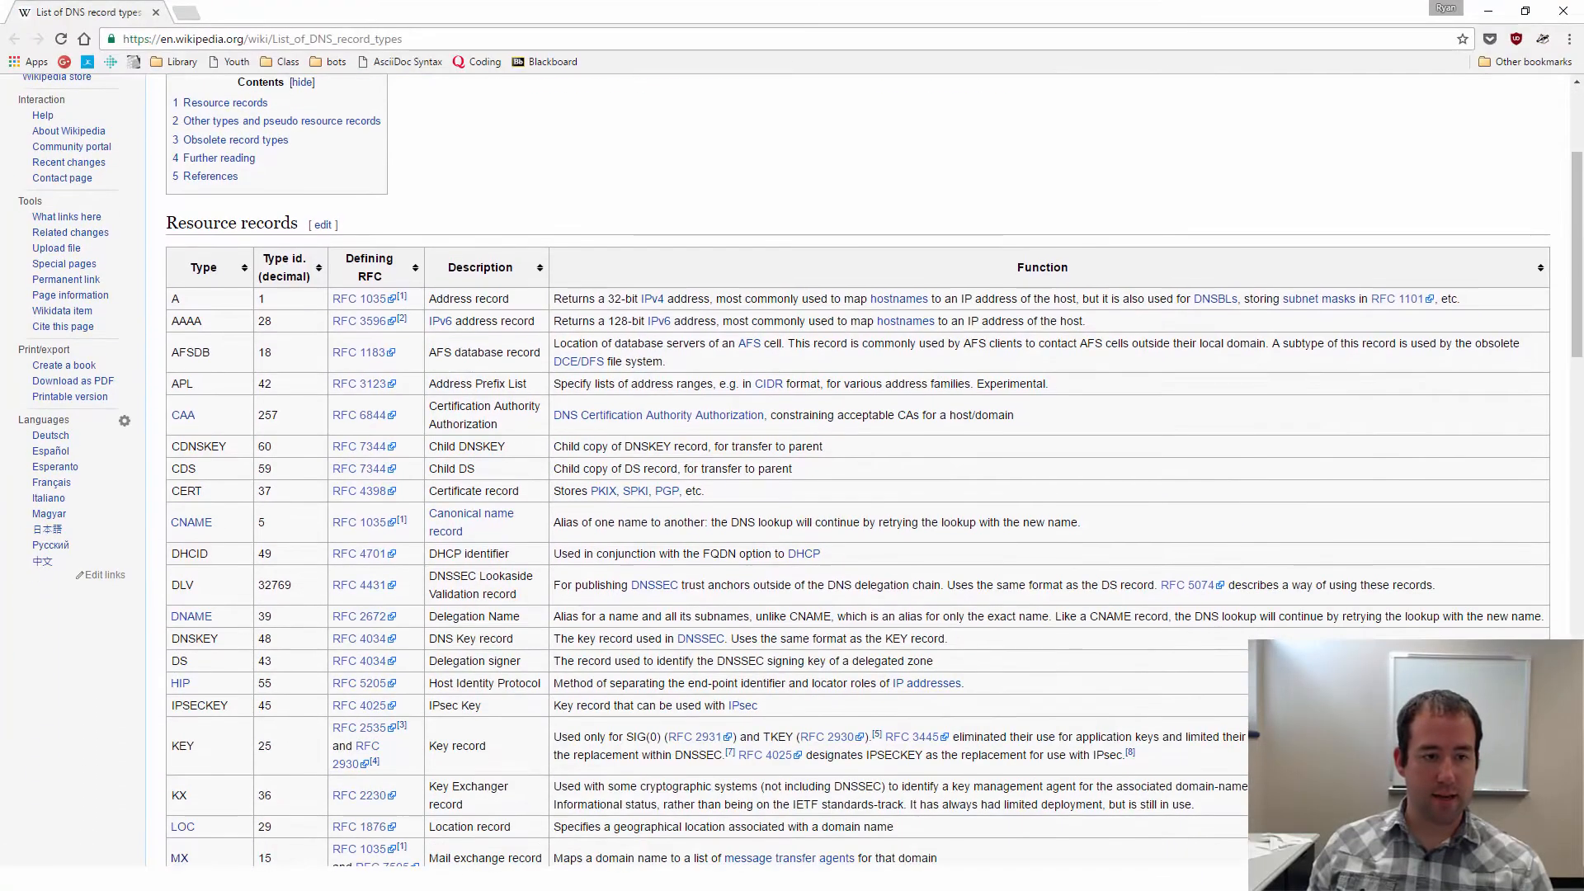
pyautogui.scroll(-3)
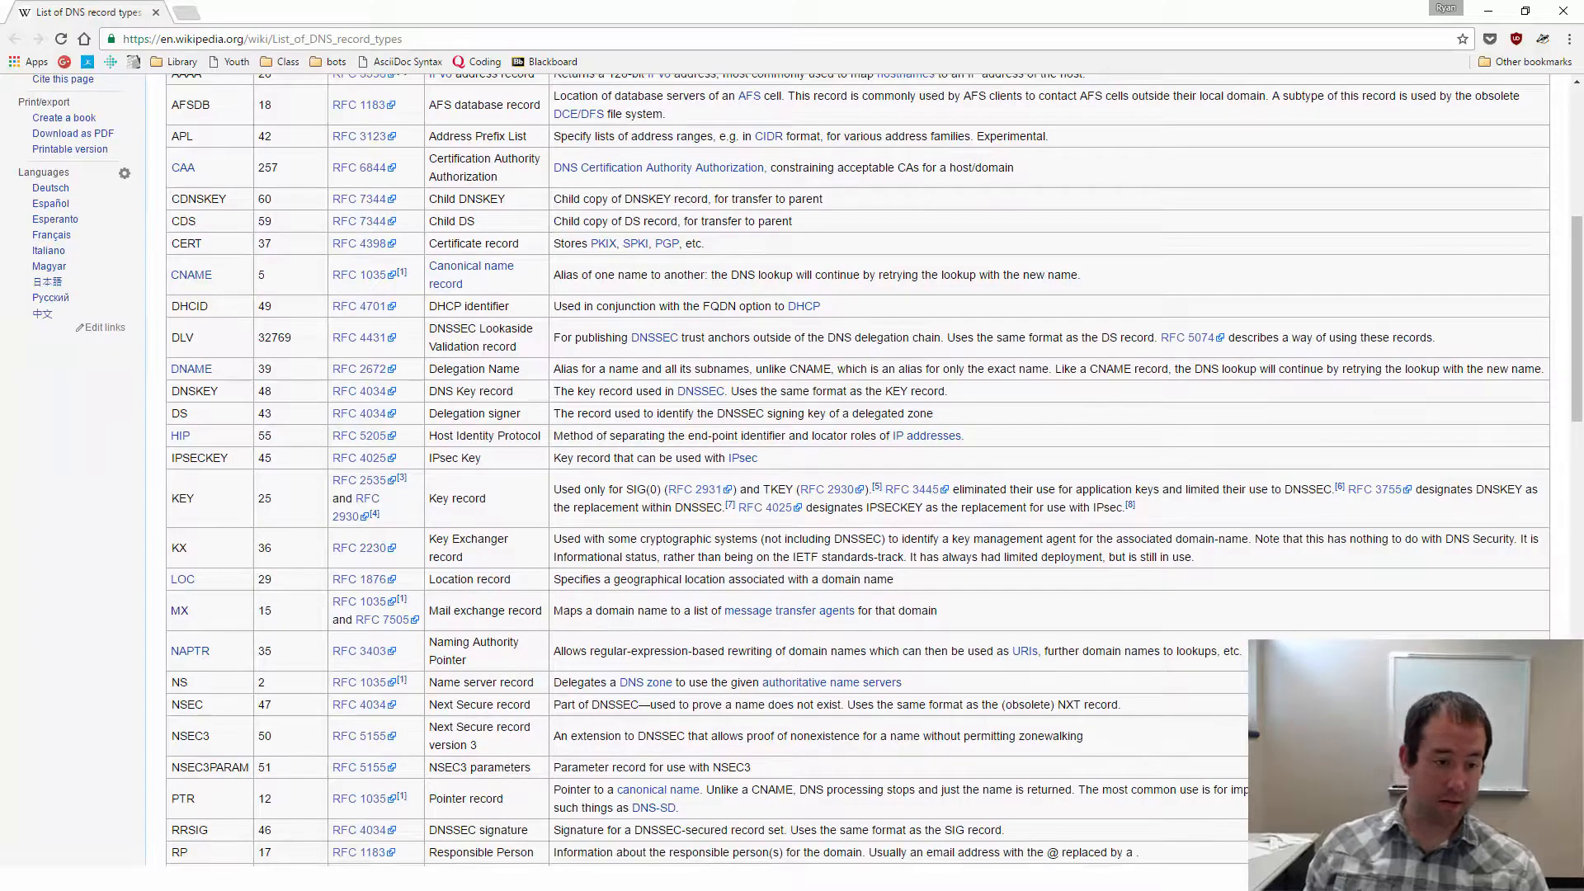
pyautogui.scroll(-3)
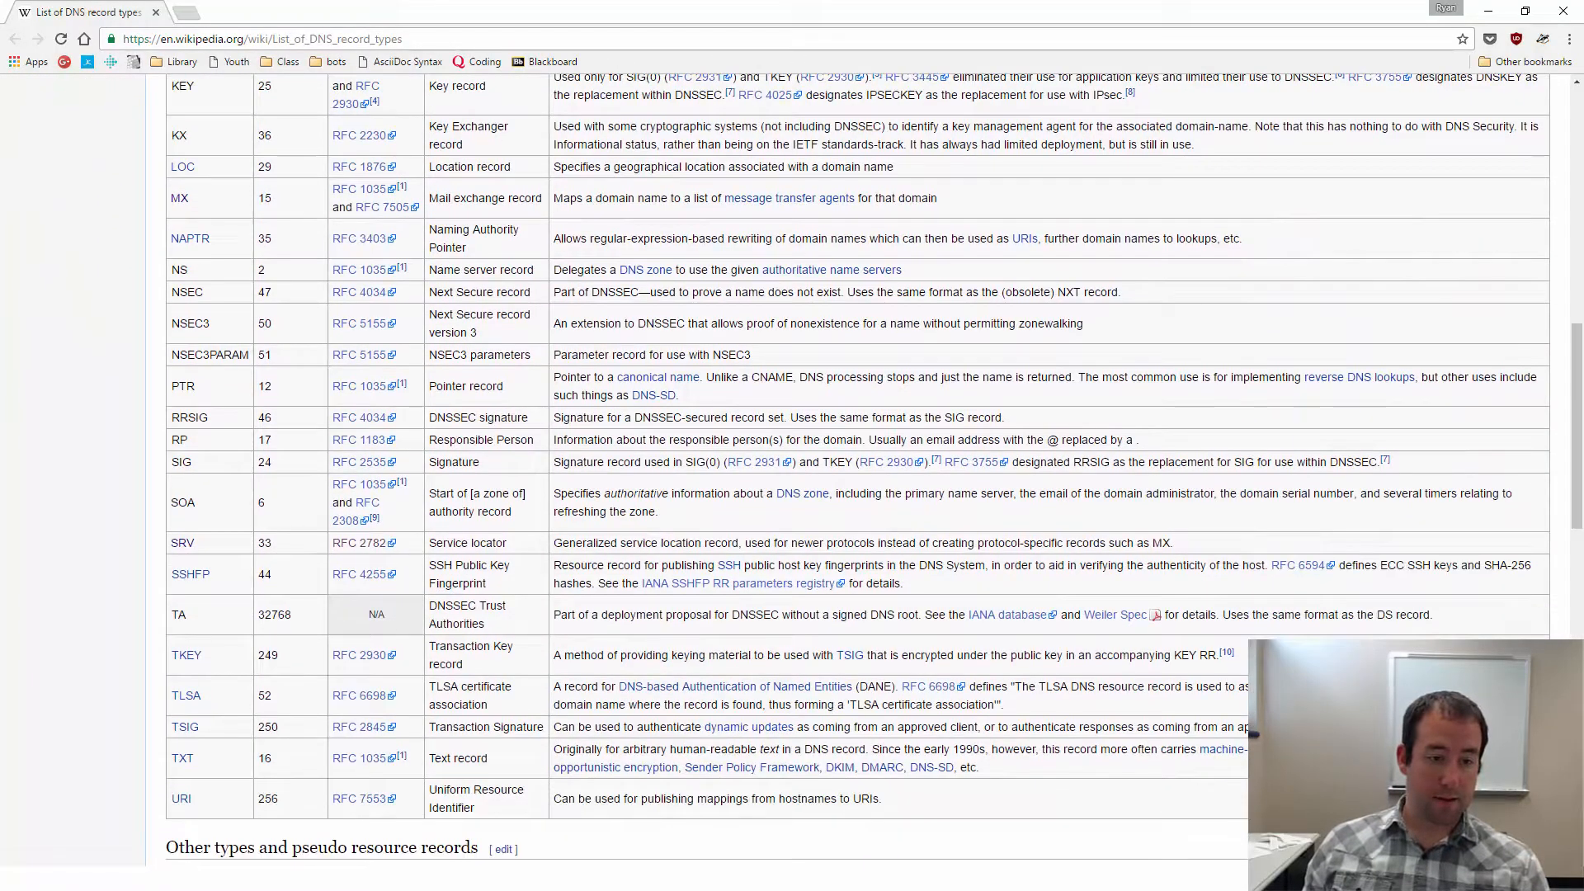